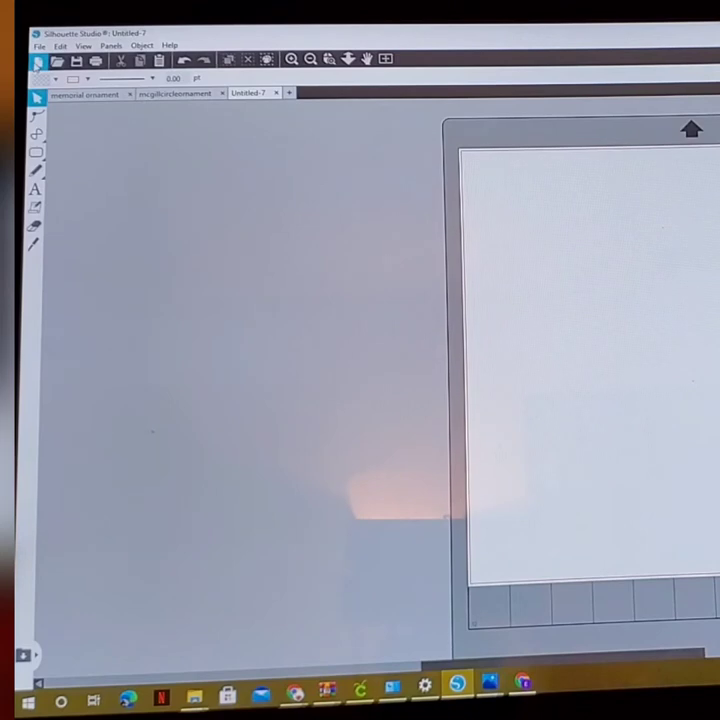
Step: Merge circleorna-removebg-preview from Downloads and drag the circle ornament onto the mat
left_click(40, 46)
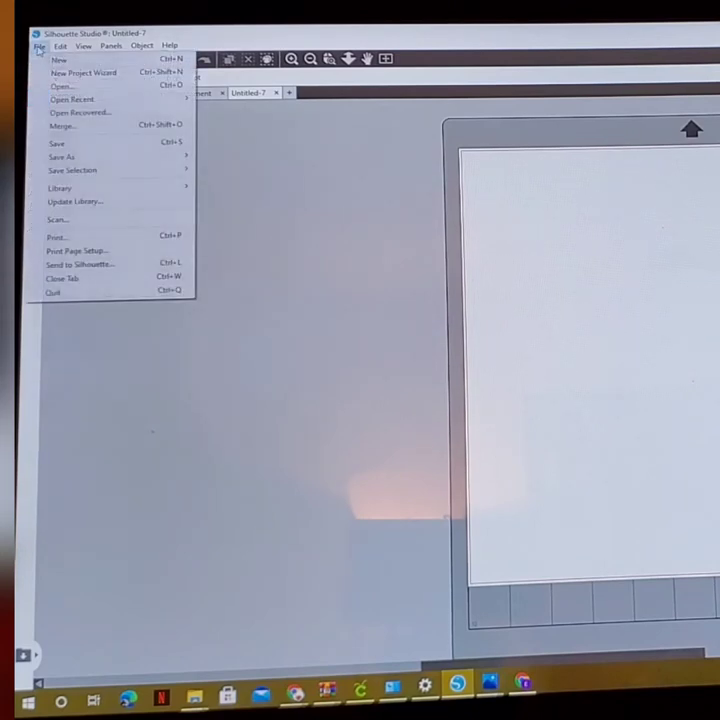
left_click(62, 126)
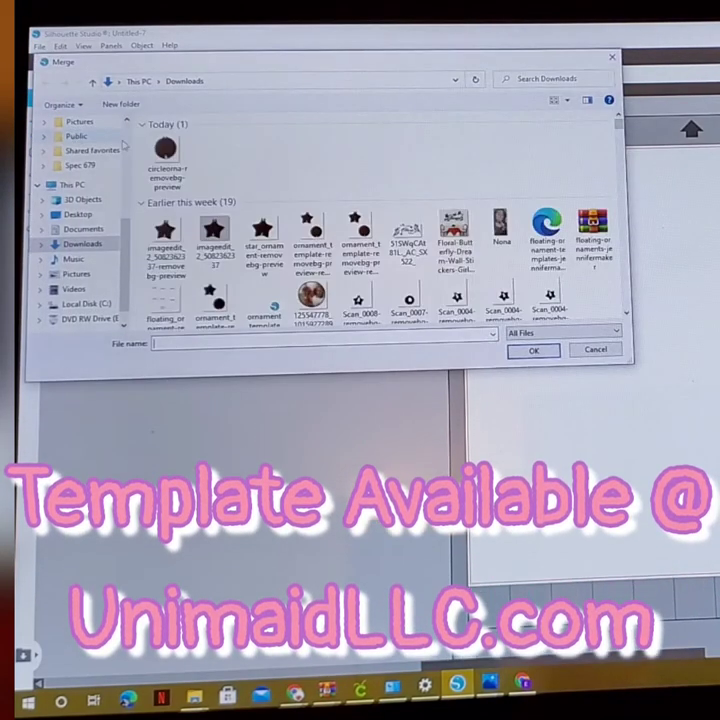
left_click(168, 160)
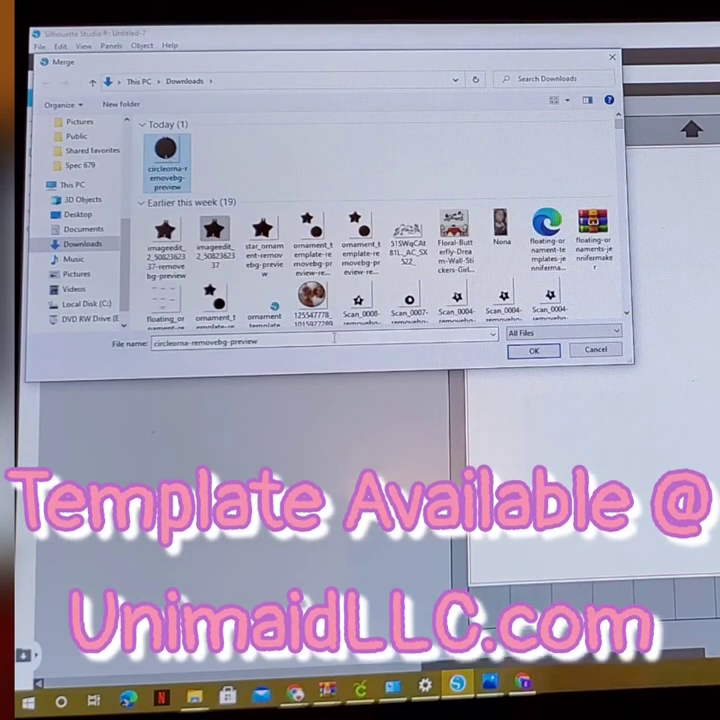
left_click(534, 350)
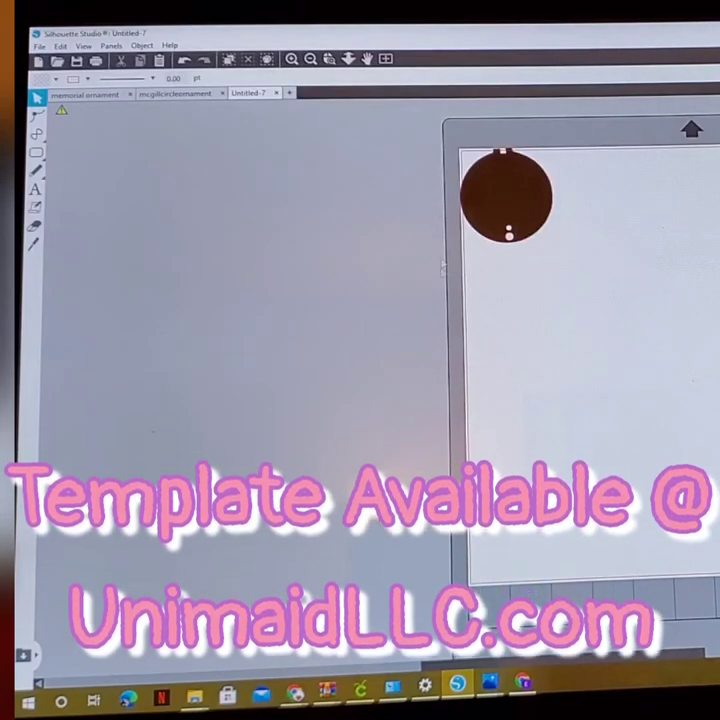
left_click_drag(510, 195, 565, 245)
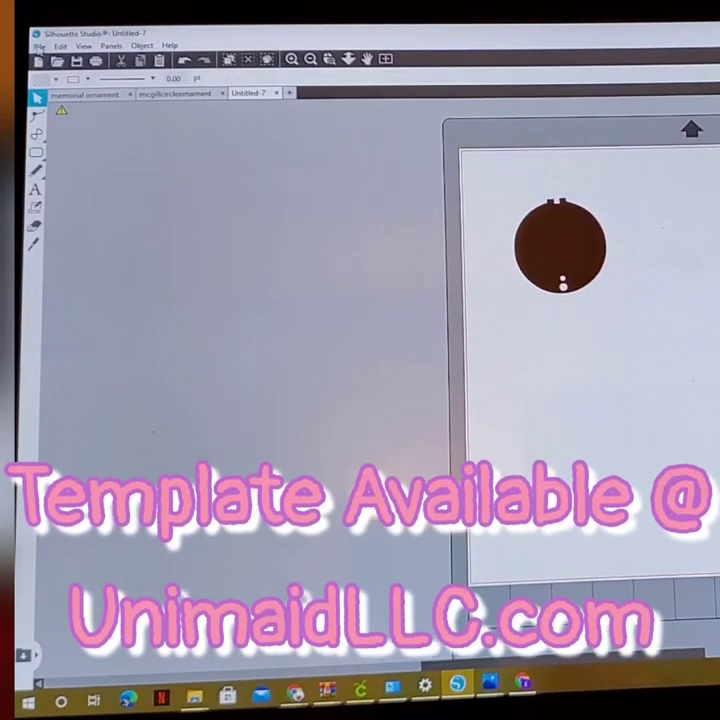
Step: Merge the star ornament file, then start merging another file
left_click(39, 46)
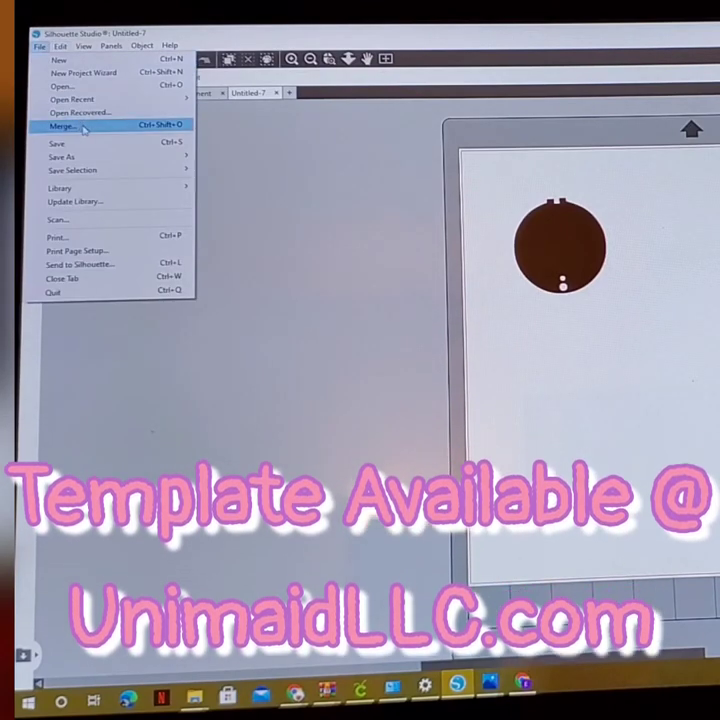
left_click(62, 127)
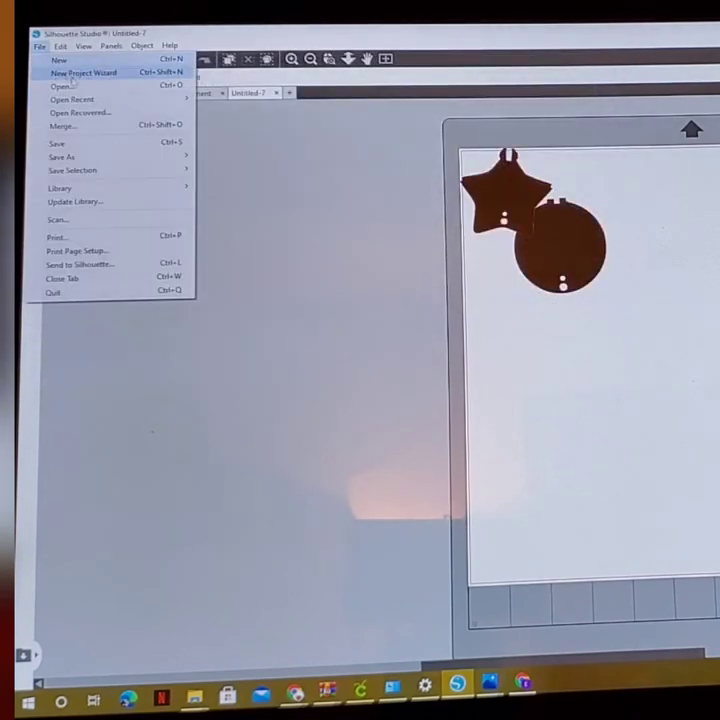
left_click(62, 126)
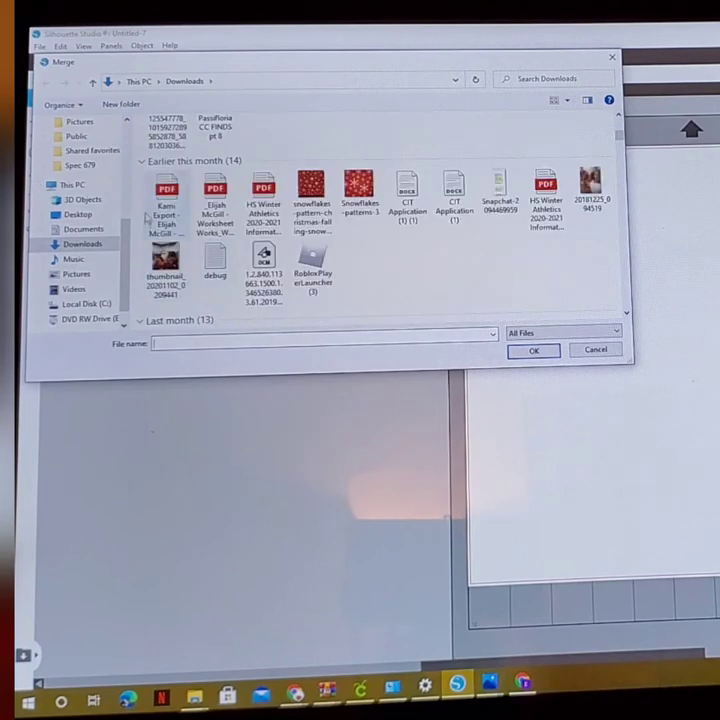
Step: Merge the family photo thumbnail from Downloads into the document
left_click(166, 265)
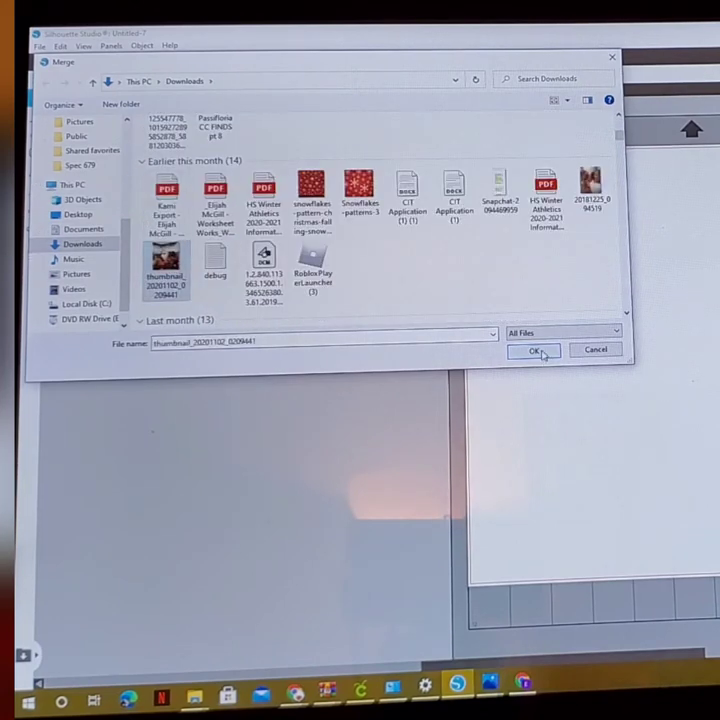
left_click(532, 351)
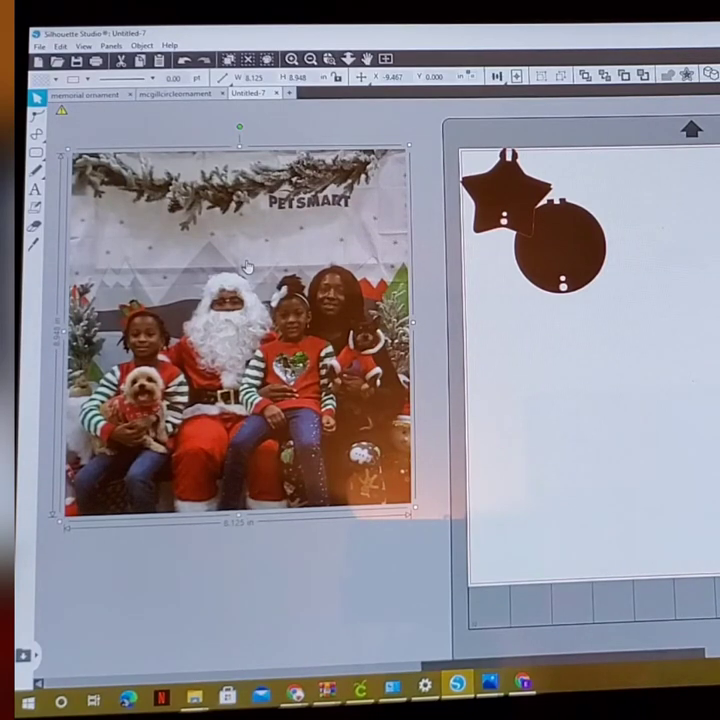
Step: Duplicate the family photo and drag the copy lower on the workspace
right_click(247, 266)
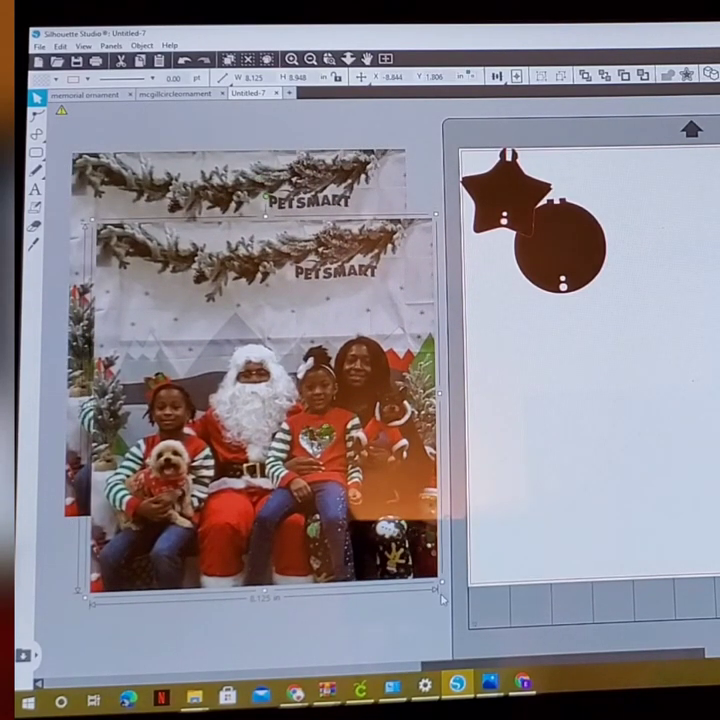
left_click_drag(440, 597, 395, 540)
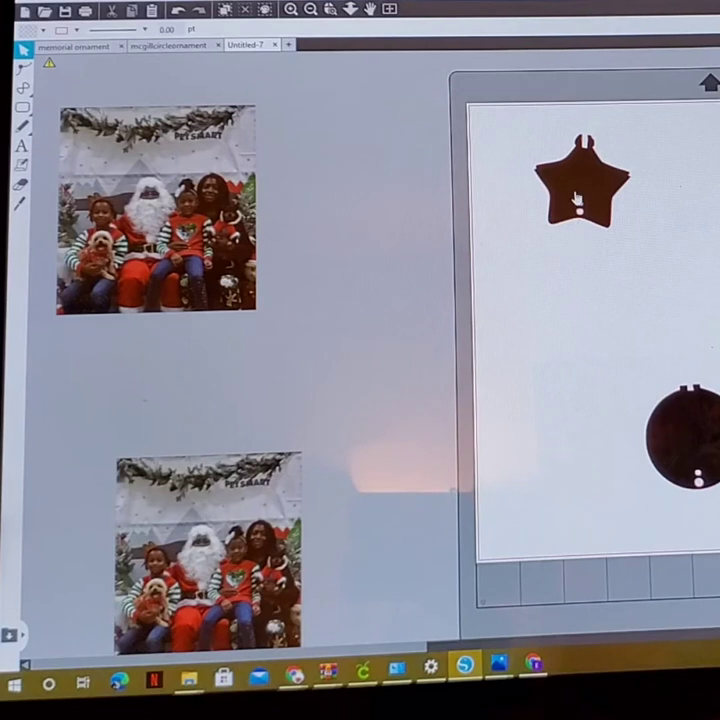
Step: Select the star ornament shape on the mat
left_click(580, 190)
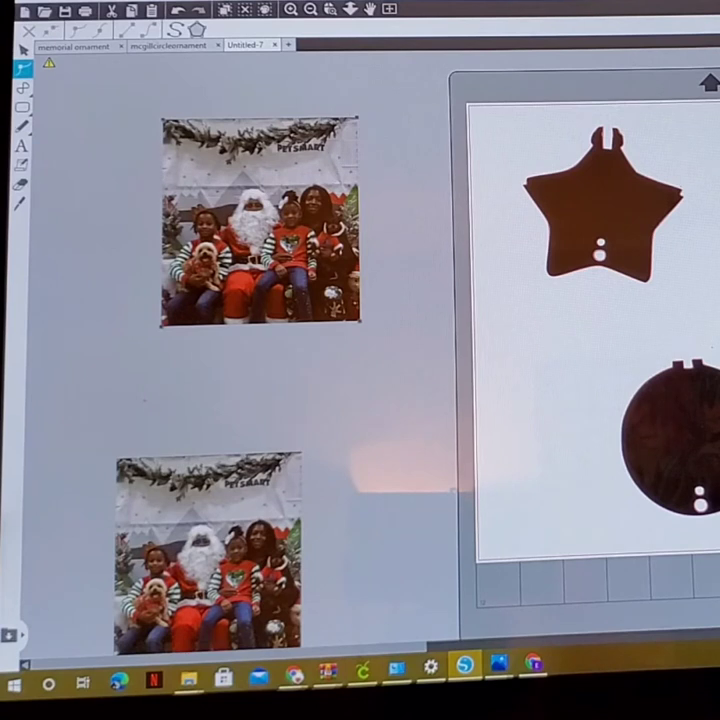
Step: Crop the family photo into the circle ornament shape
left_click(262, 222)
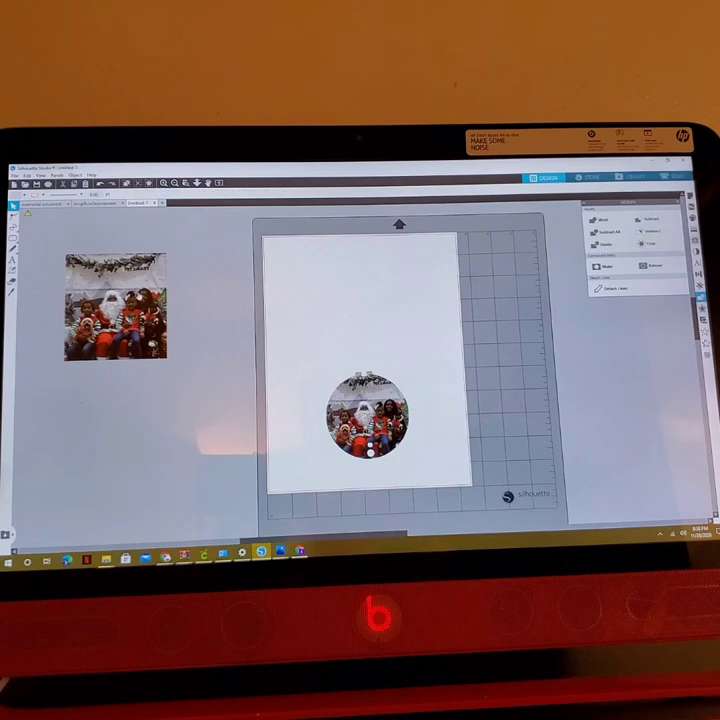
Step: Fill the star ornament with the family photo pattern at 79% scale
left_click(113, 318)
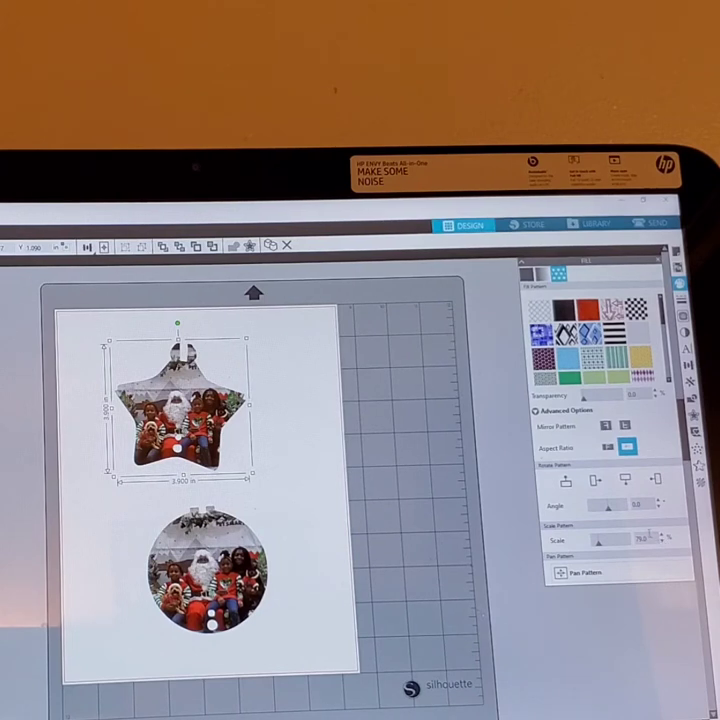
Step: Close the fill pattern settings panel
left_click(582, 572)
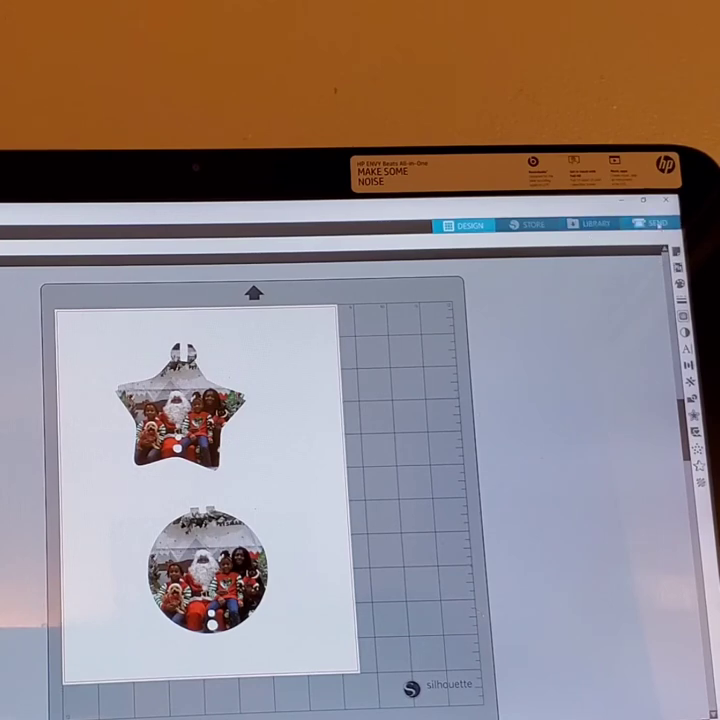
Step: Open the Send cut settings with Brochure Paper material and AutoBlade
left_click(650, 223)
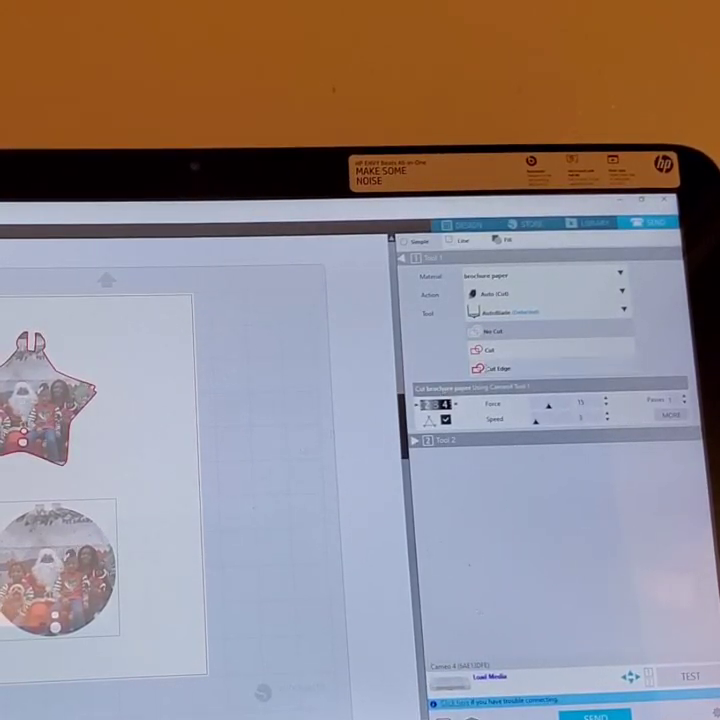
Step: Set both ornament shapes to cut along their outlines
left_click(490, 350)
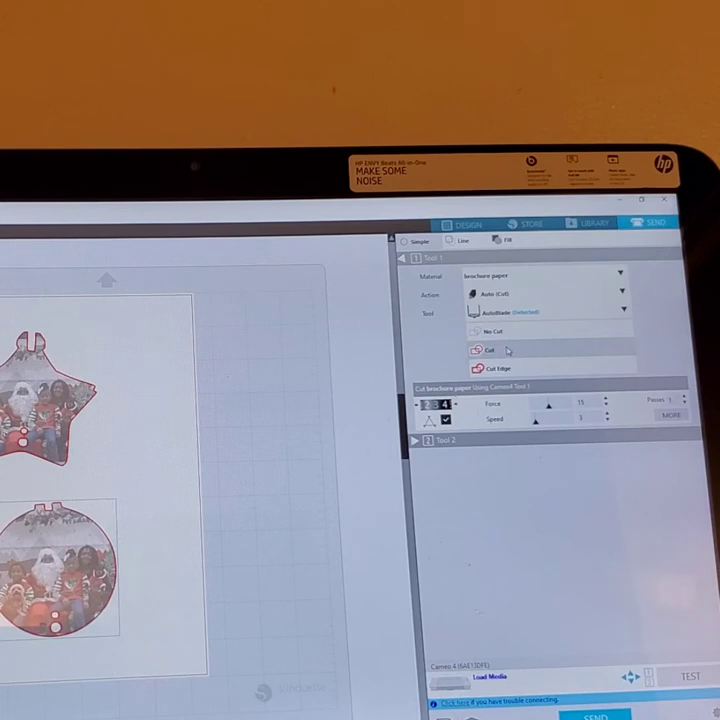
mouse_move(210, 345)
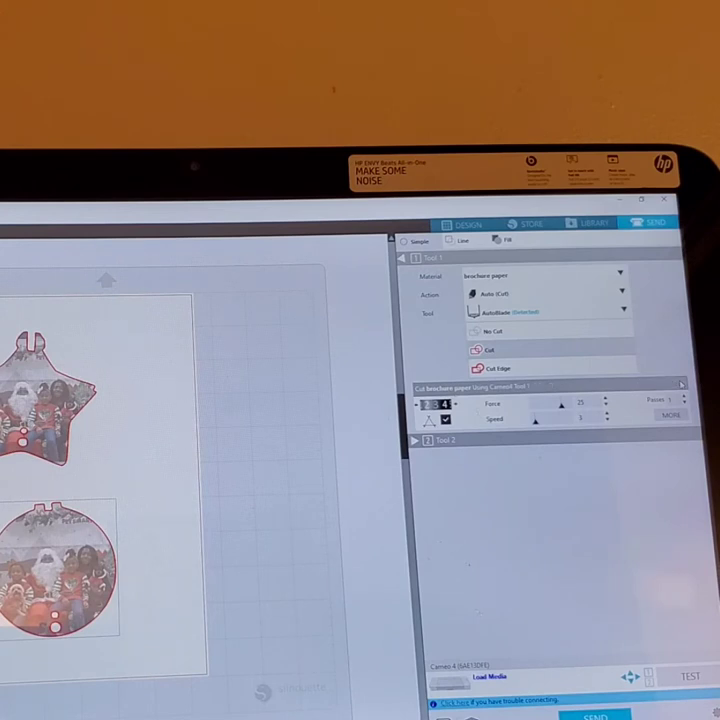
mouse_move(109, 445)
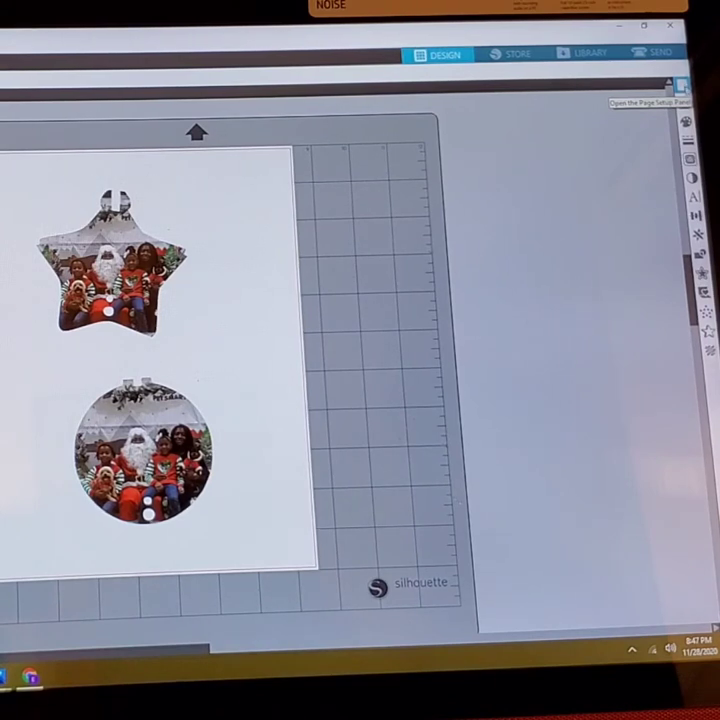
Step: Turn registration marks on in Page Setup so they frame the two ornaments
left_click(685, 85)
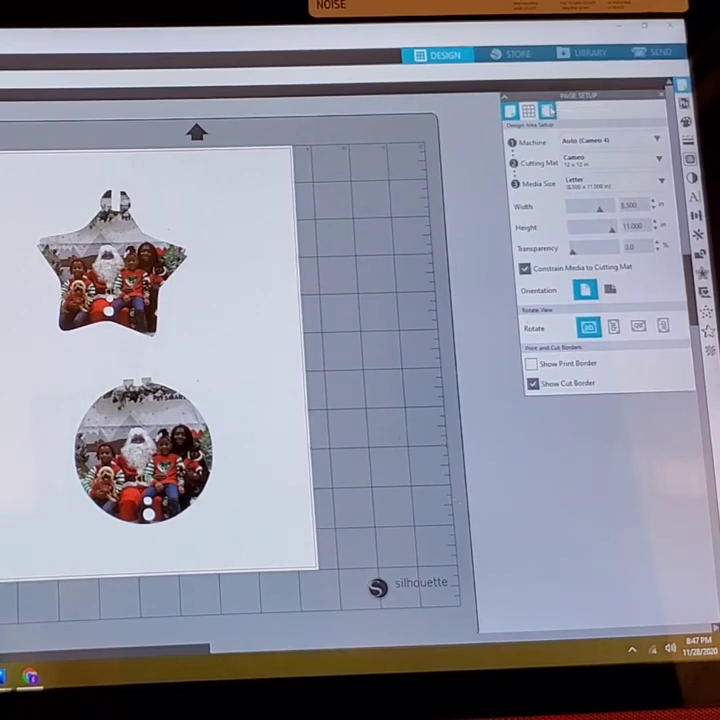
left_click(509, 111)
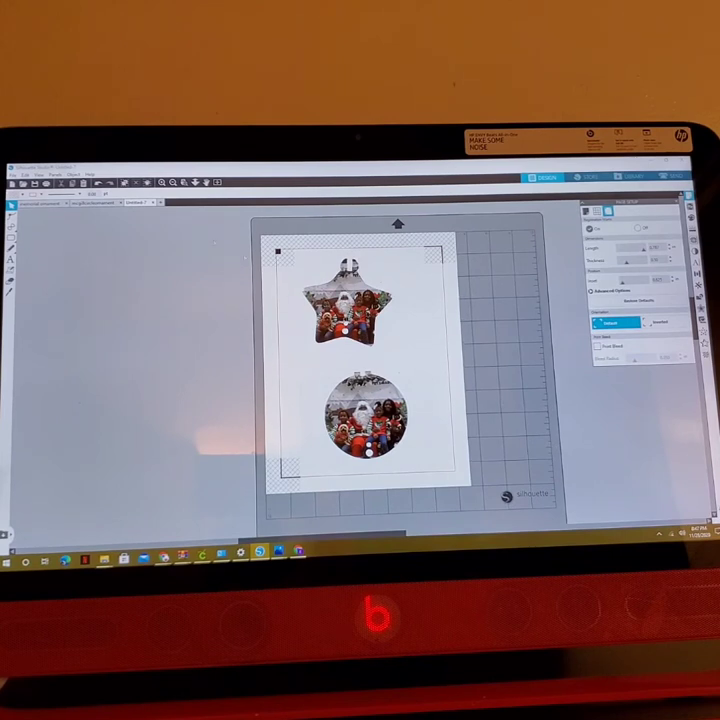
Step: Preview the ornament page and open the Windows print dialog with the HP printer
left_click(15, 173)
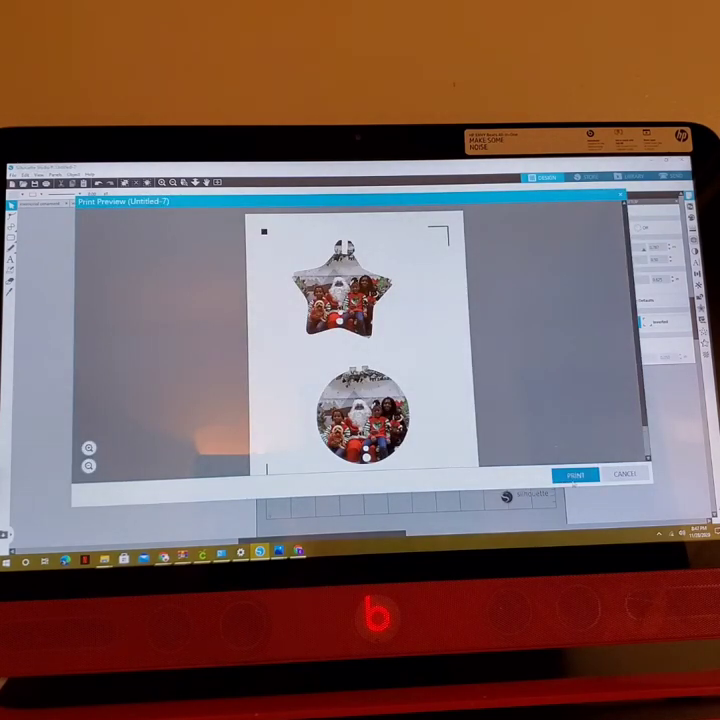
left_click(575, 474)
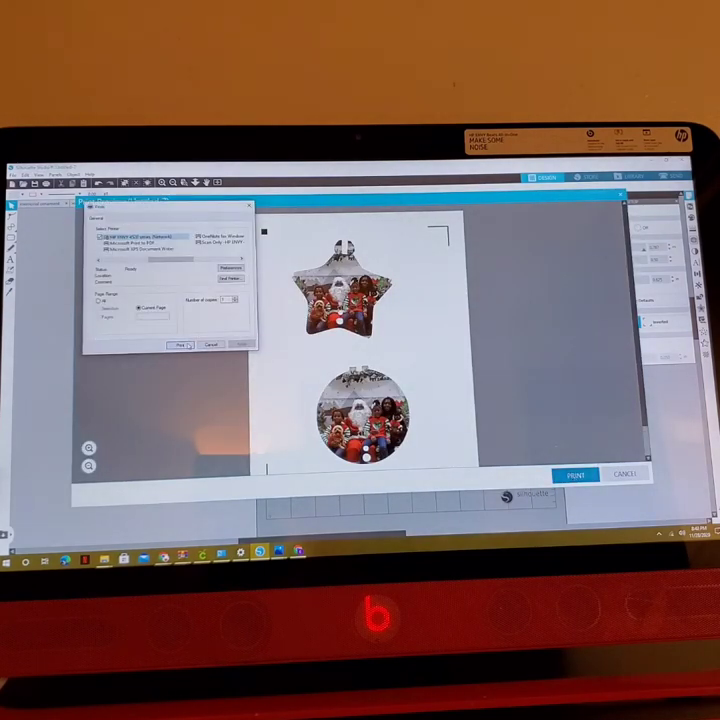